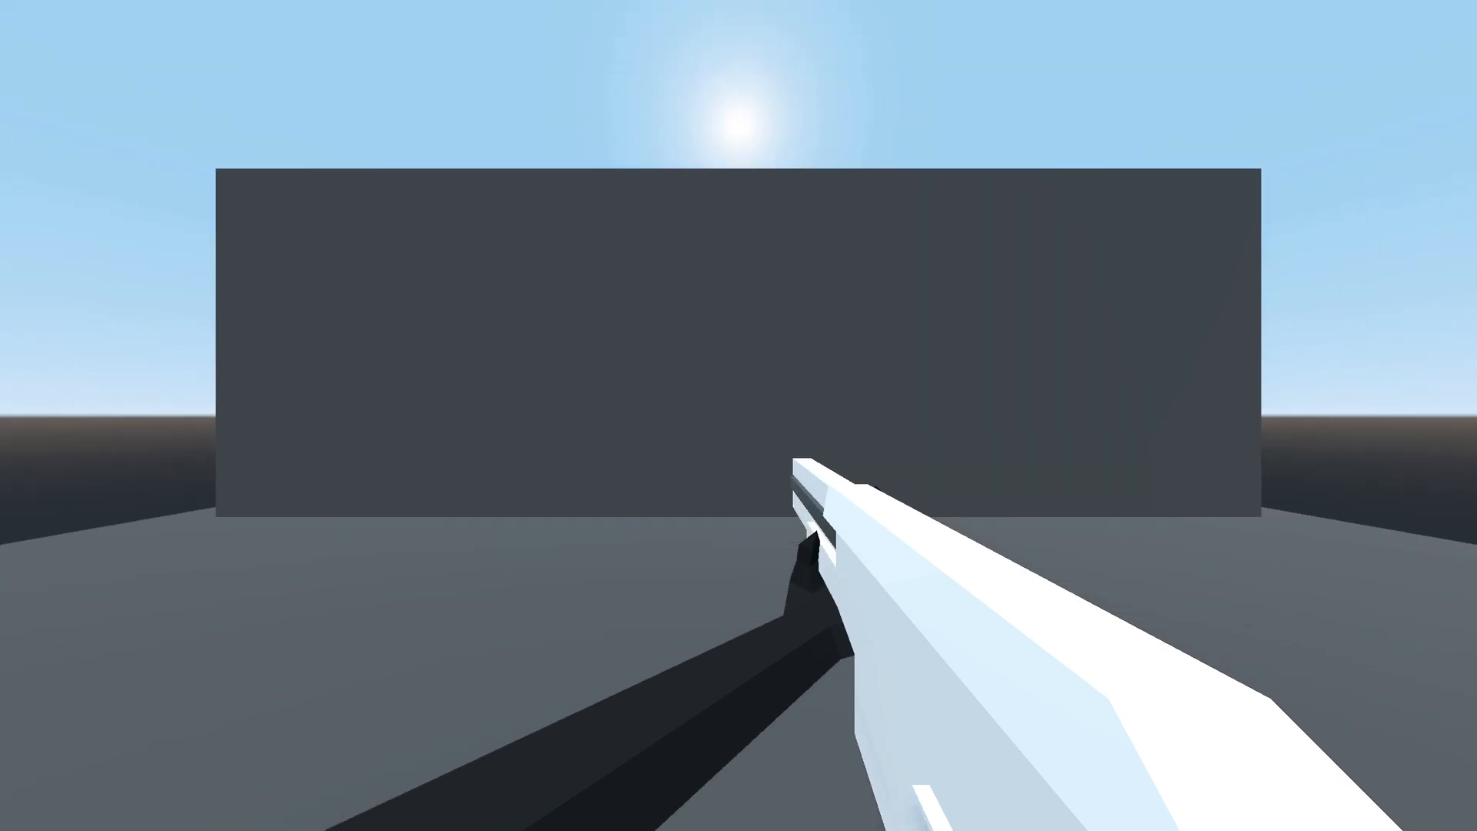
Step: Stop the running game and preview the FpsController scene through the player Camera
click(1337, 26)
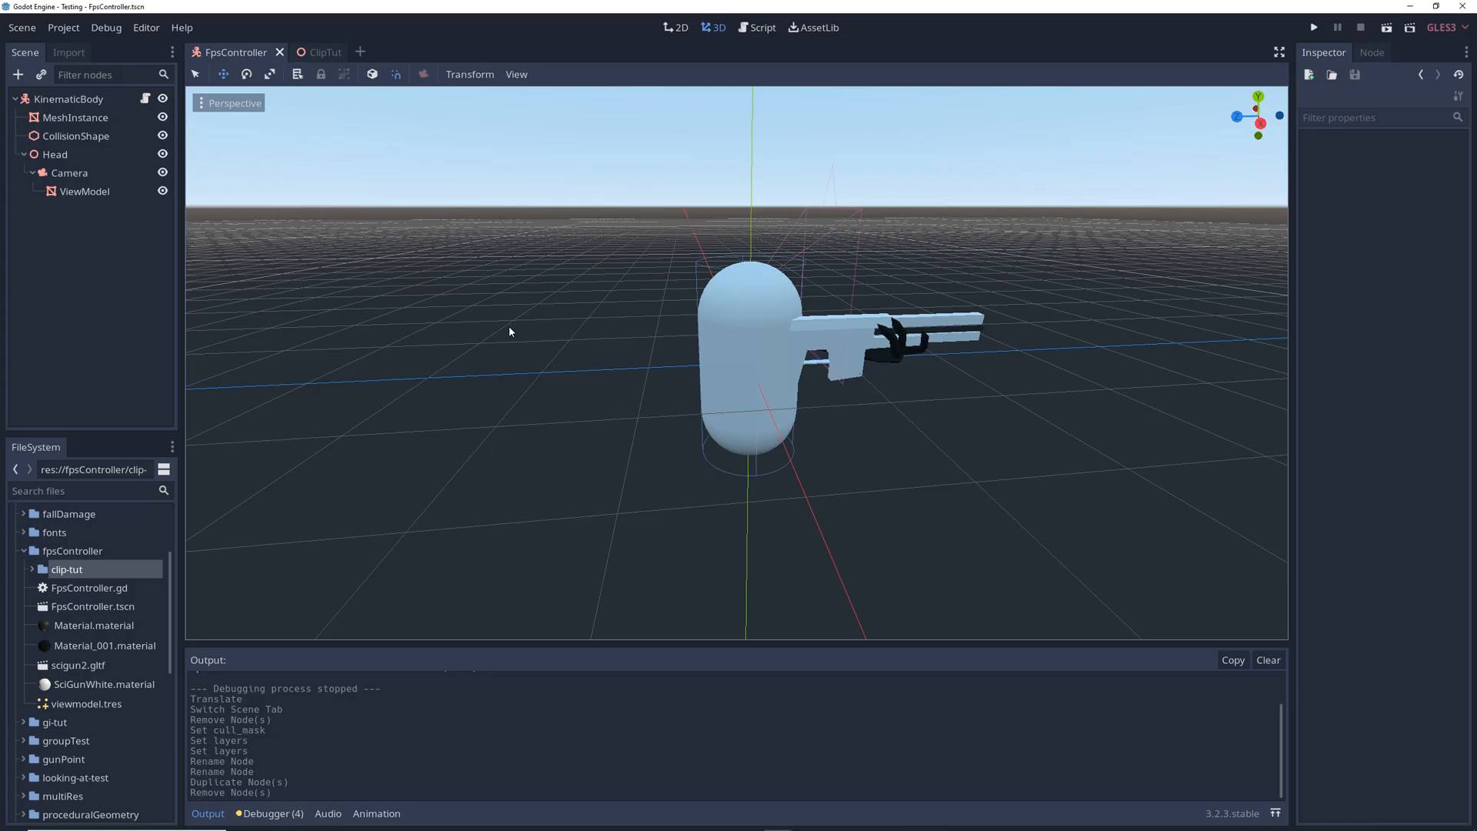
click(70, 172)
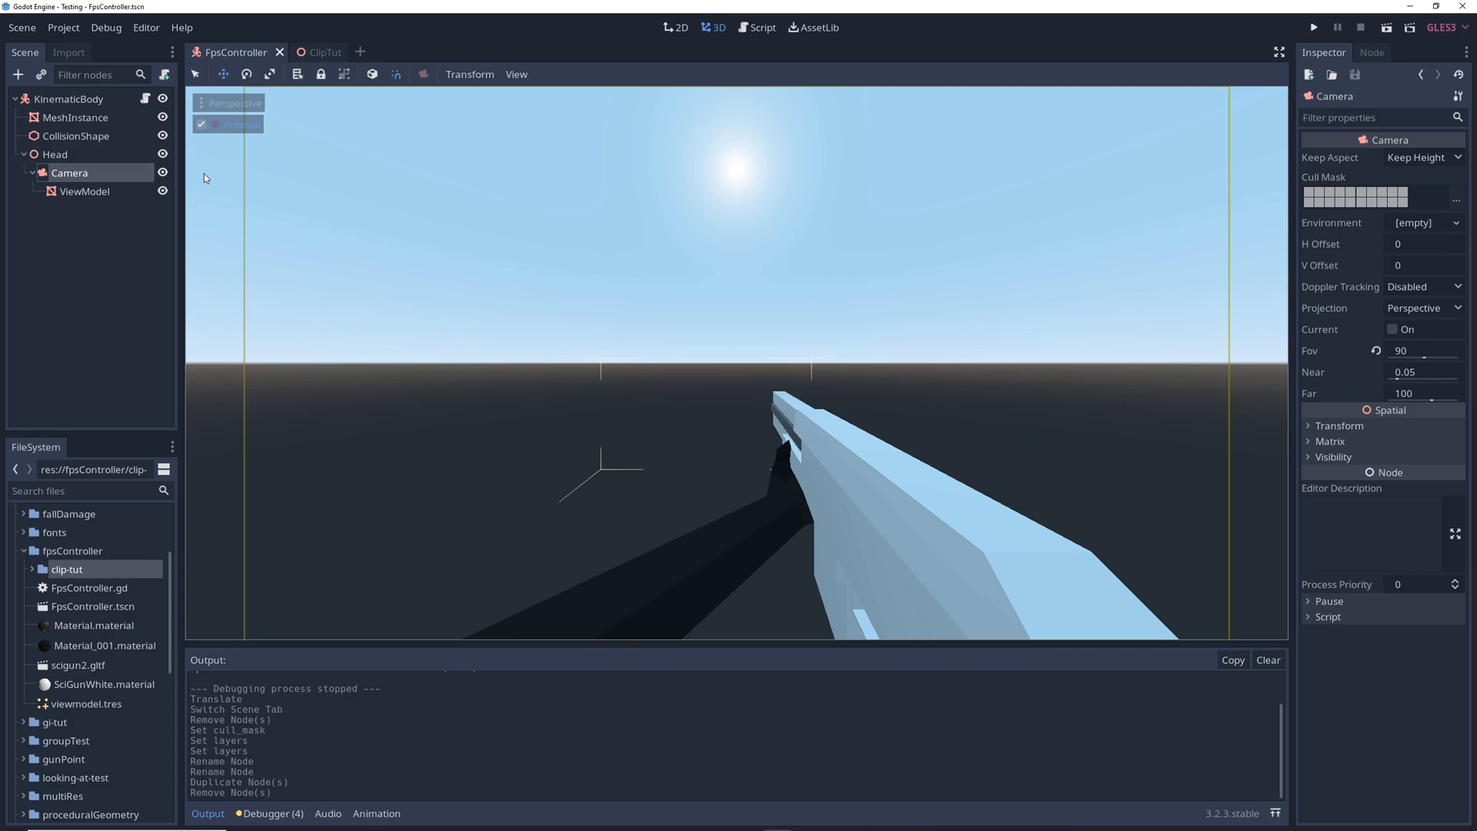
mouse_move(90, 198)
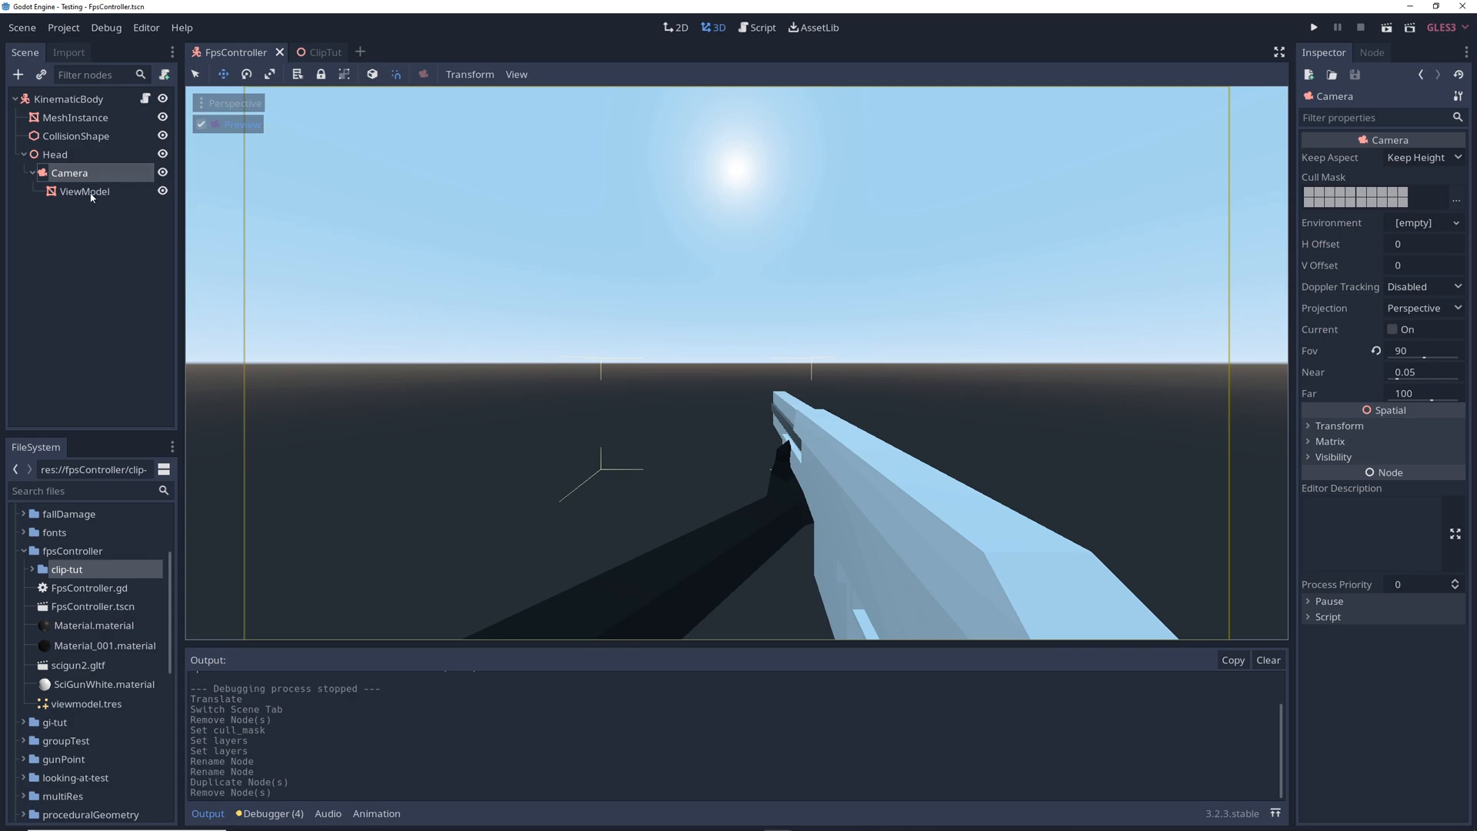
click(85, 191)
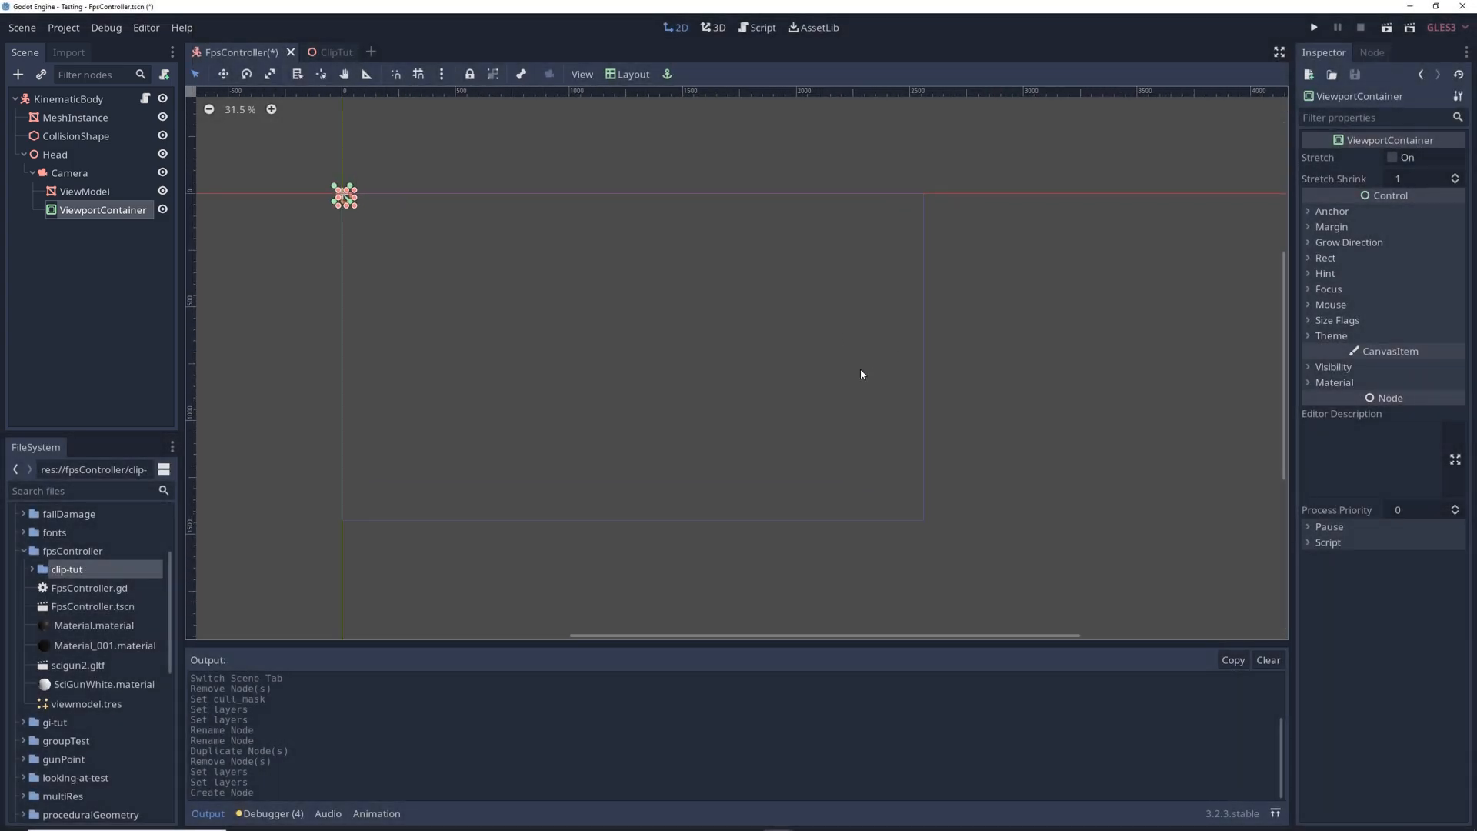
Step: Apply a Layout anchor preset to the ViewportContainer under the Camera
click(633, 74)
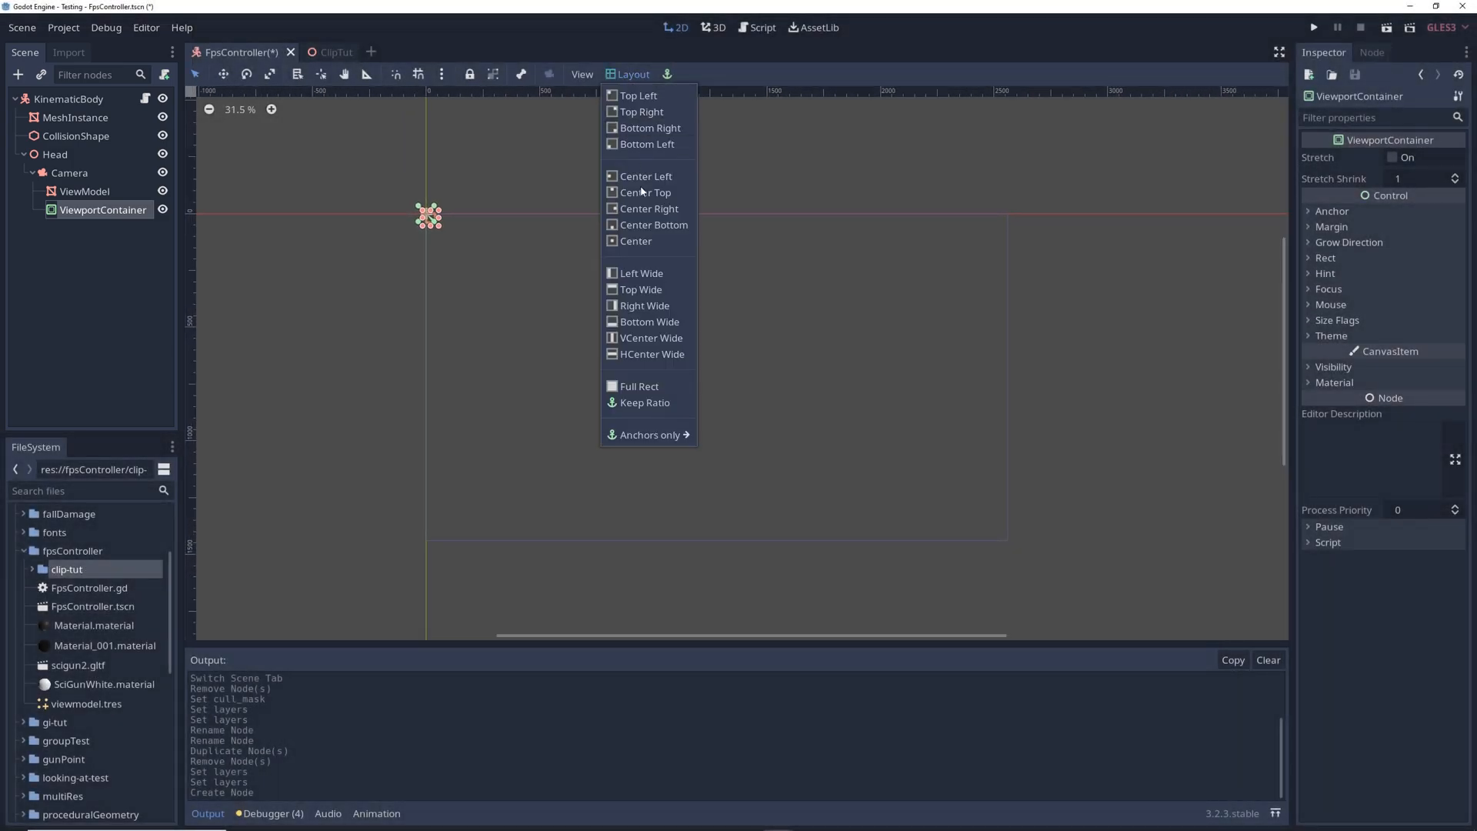
click(639, 386)
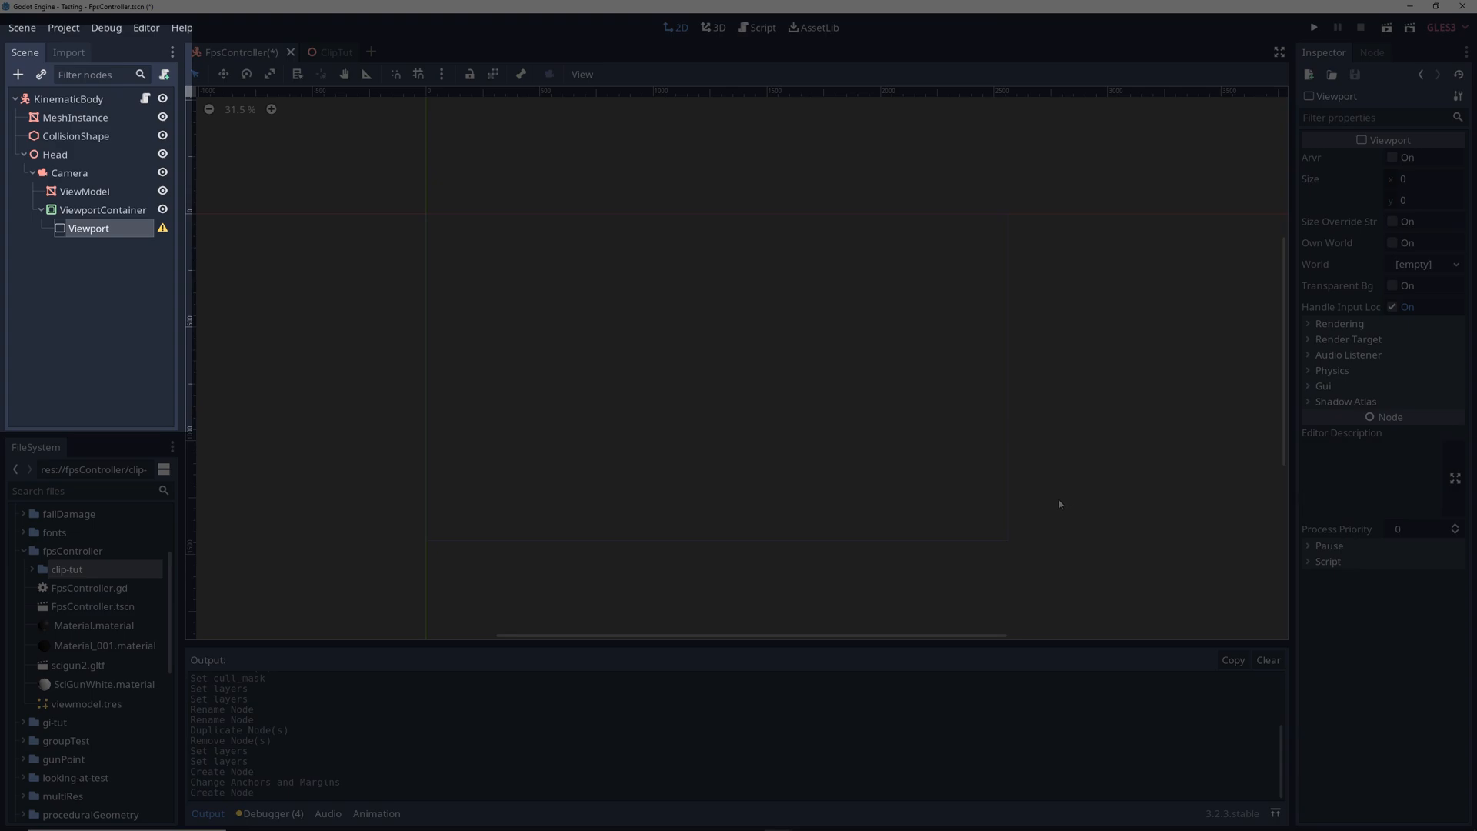
Step: Size the Viewport 2560 by 1440 and enable Transparent Bg
click(1422, 179)
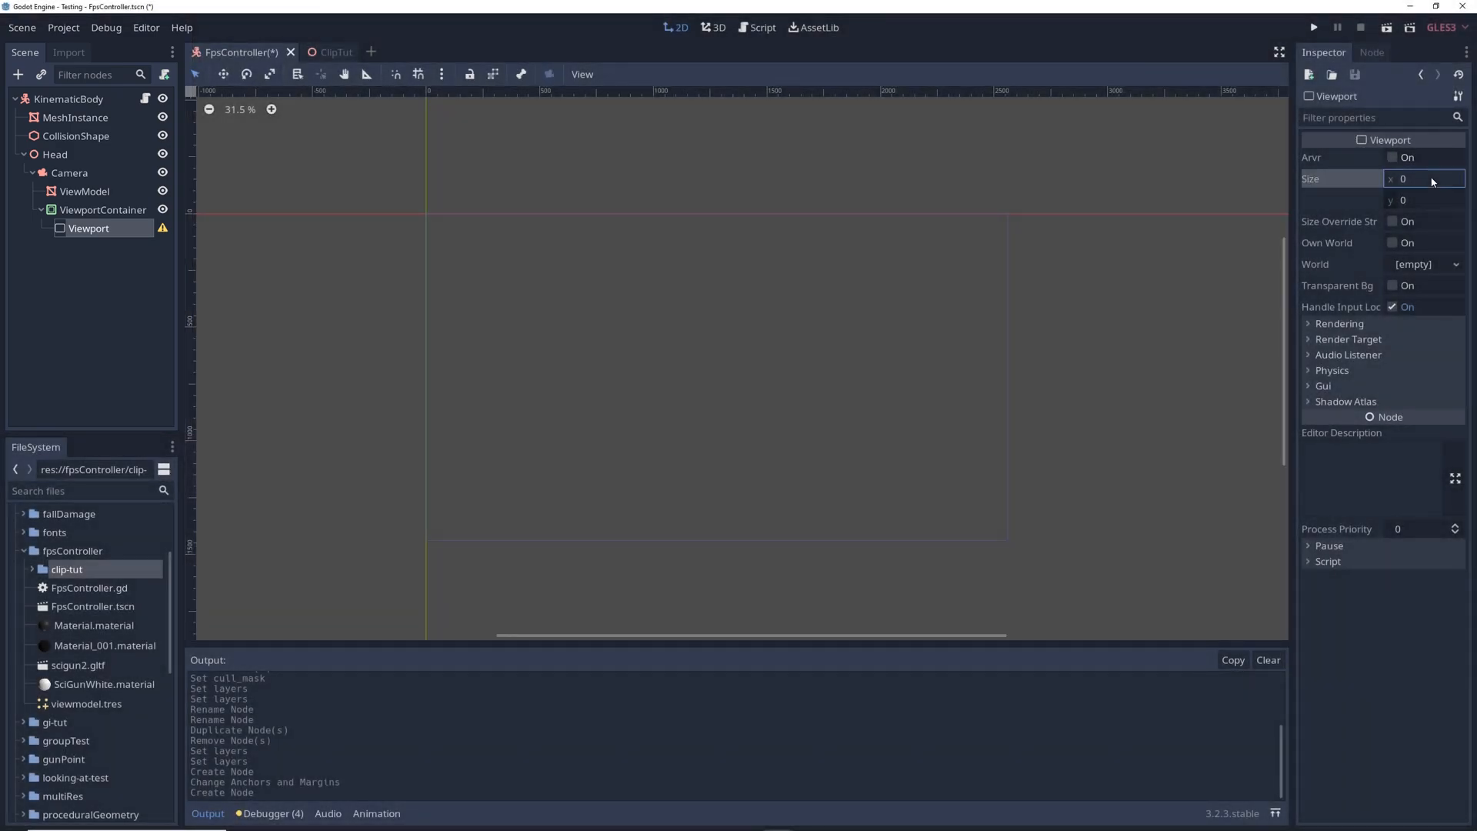
text(256)
click(1424, 200)
text(1440)
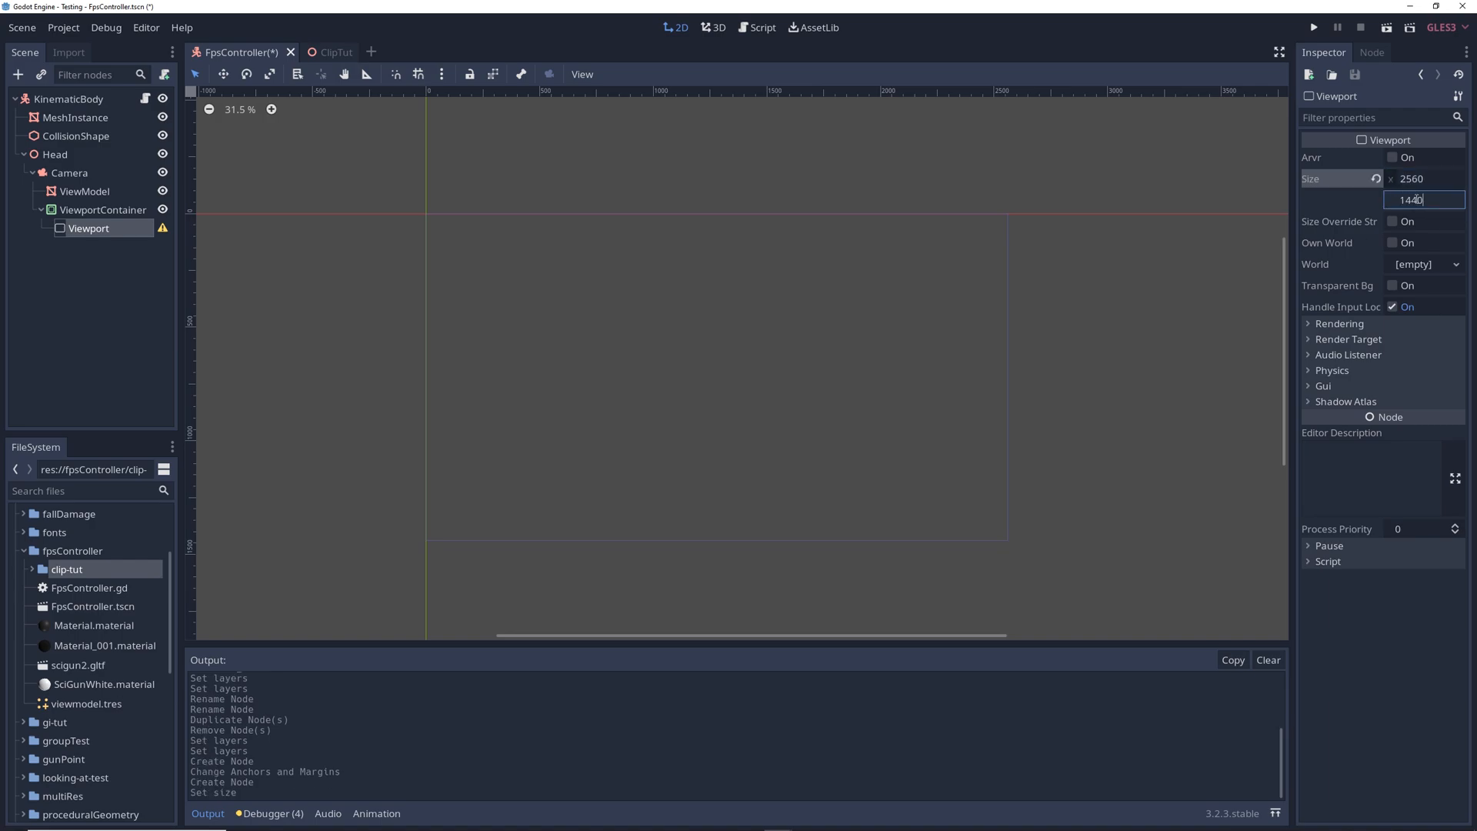
click(1395, 287)
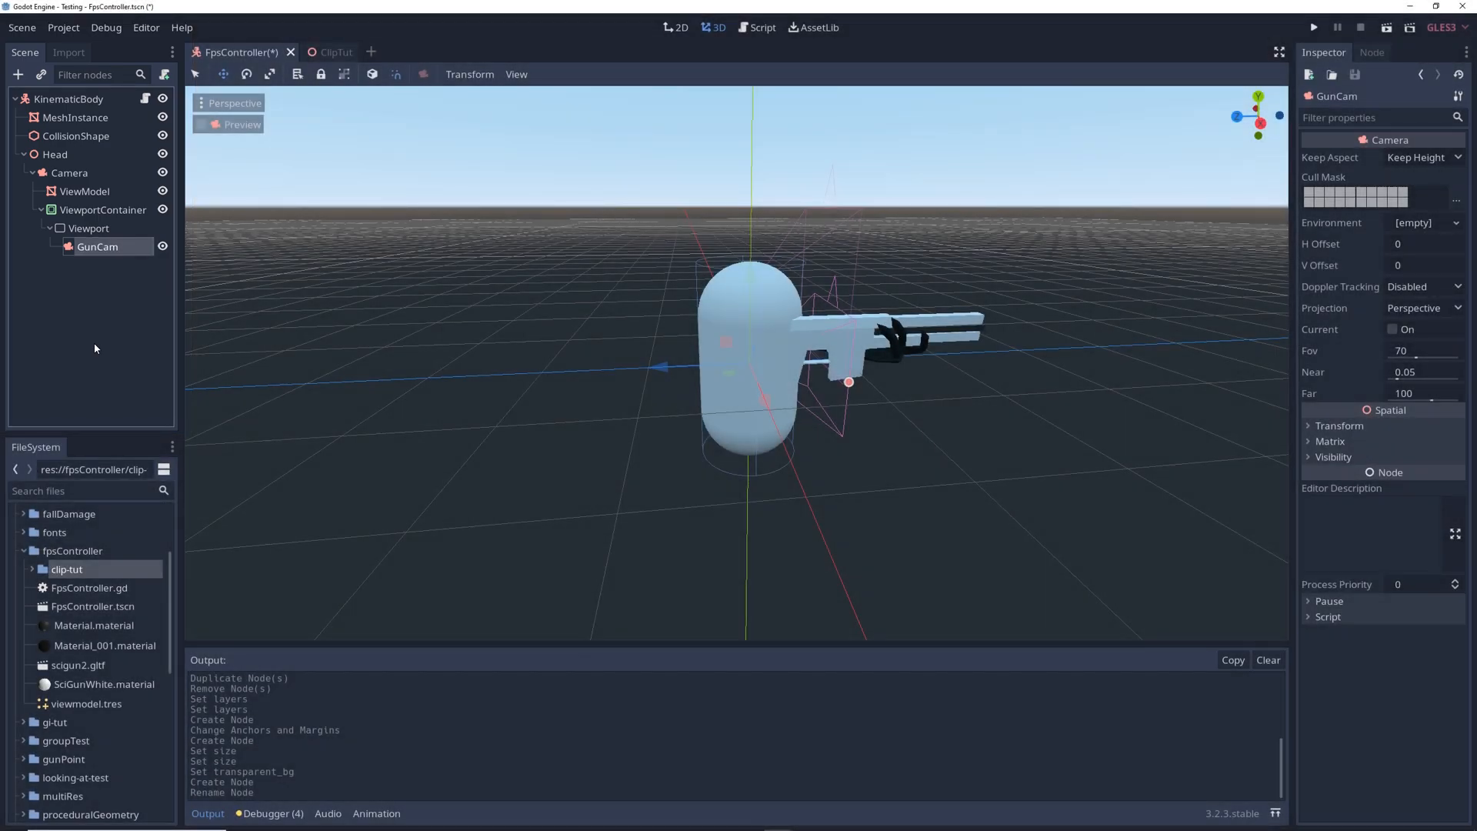
Step: Give GunCam a field of view of 90 and change the layers in its Cull Mask
click(1422, 349)
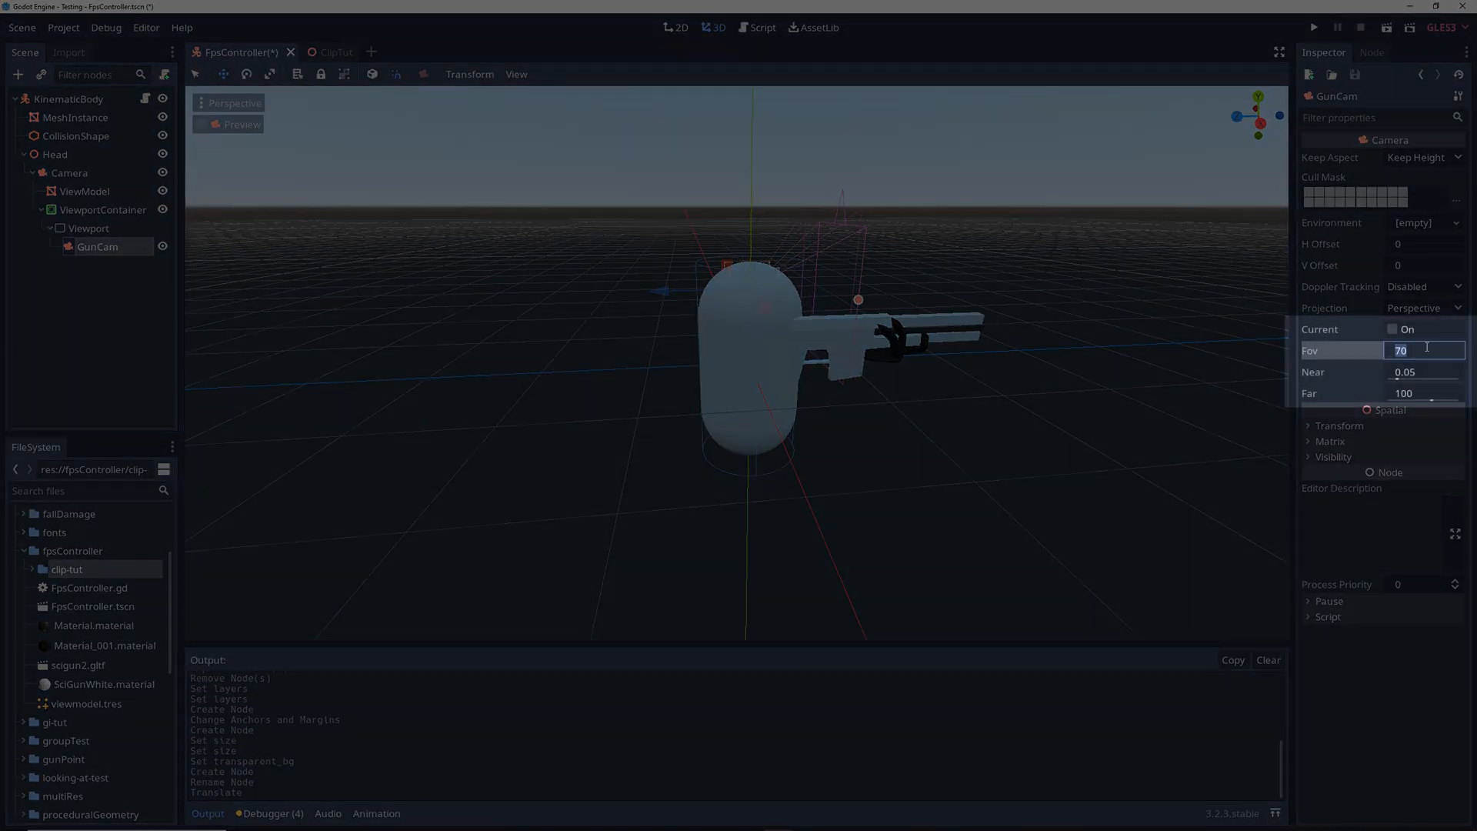
text(90)
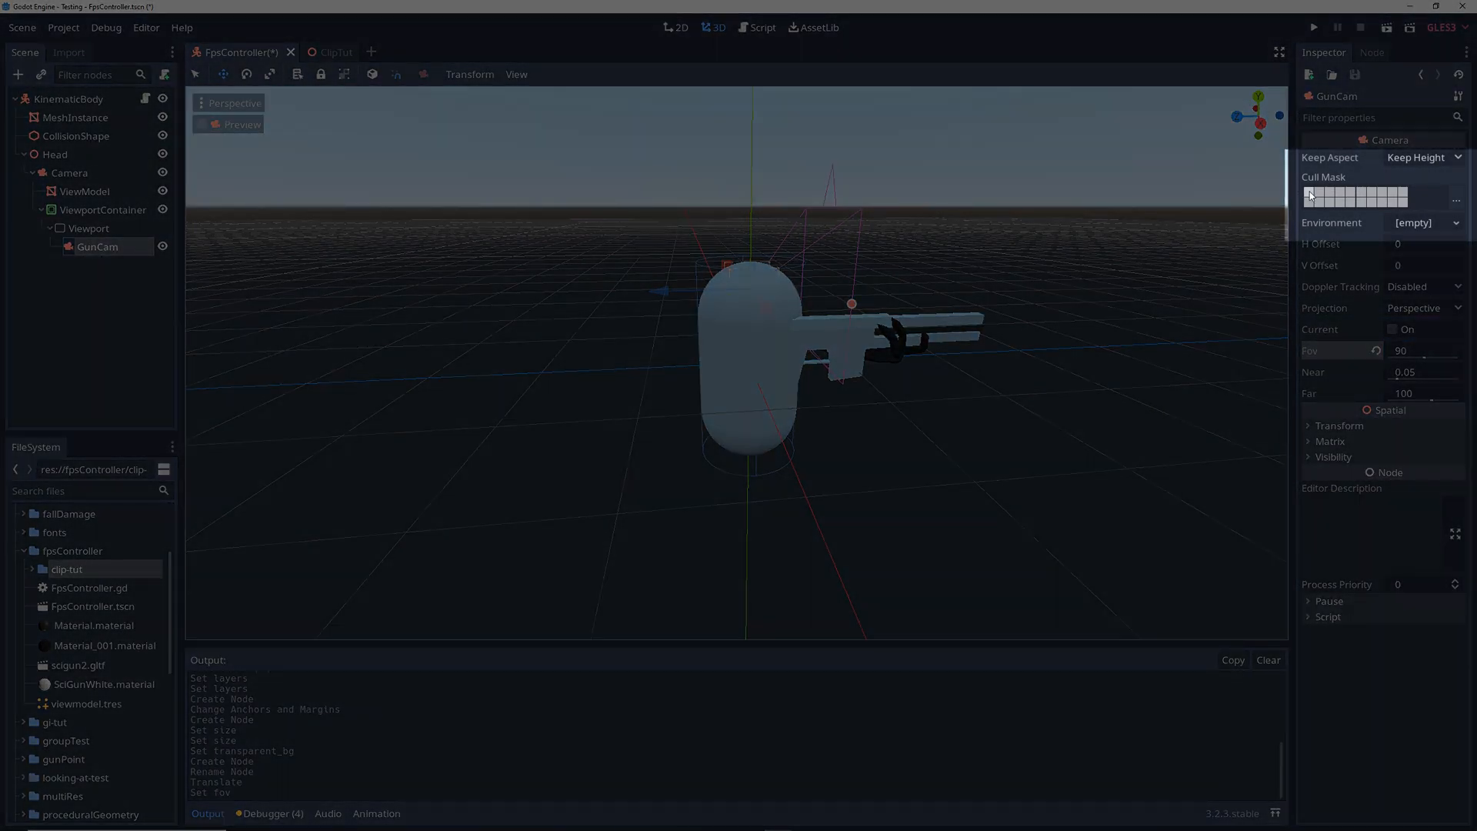
click(1399, 199)
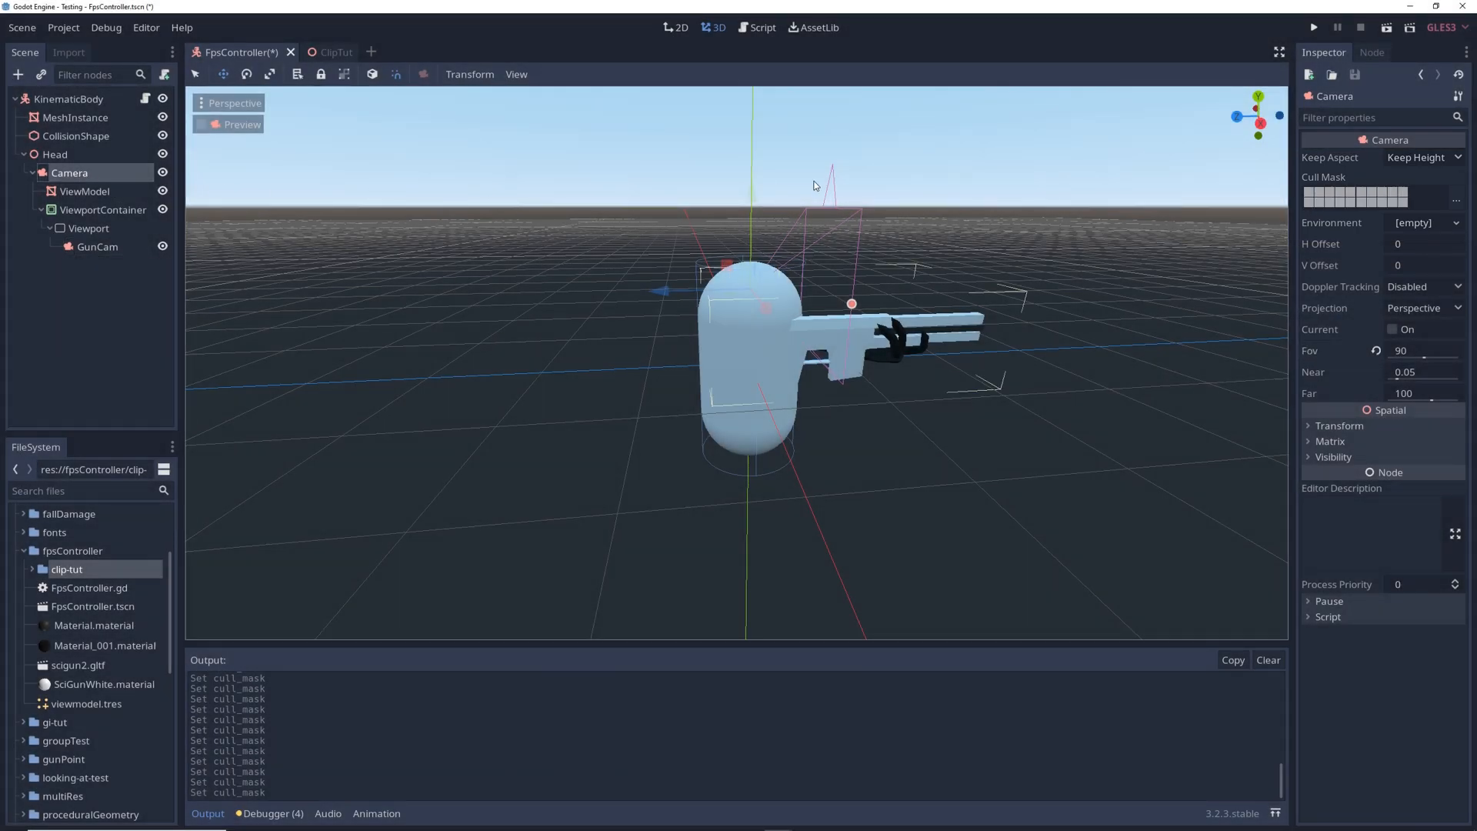
Step: Edit the main Camera's Cull Mask so it no longer renders the gun layer
click(1309, 197)
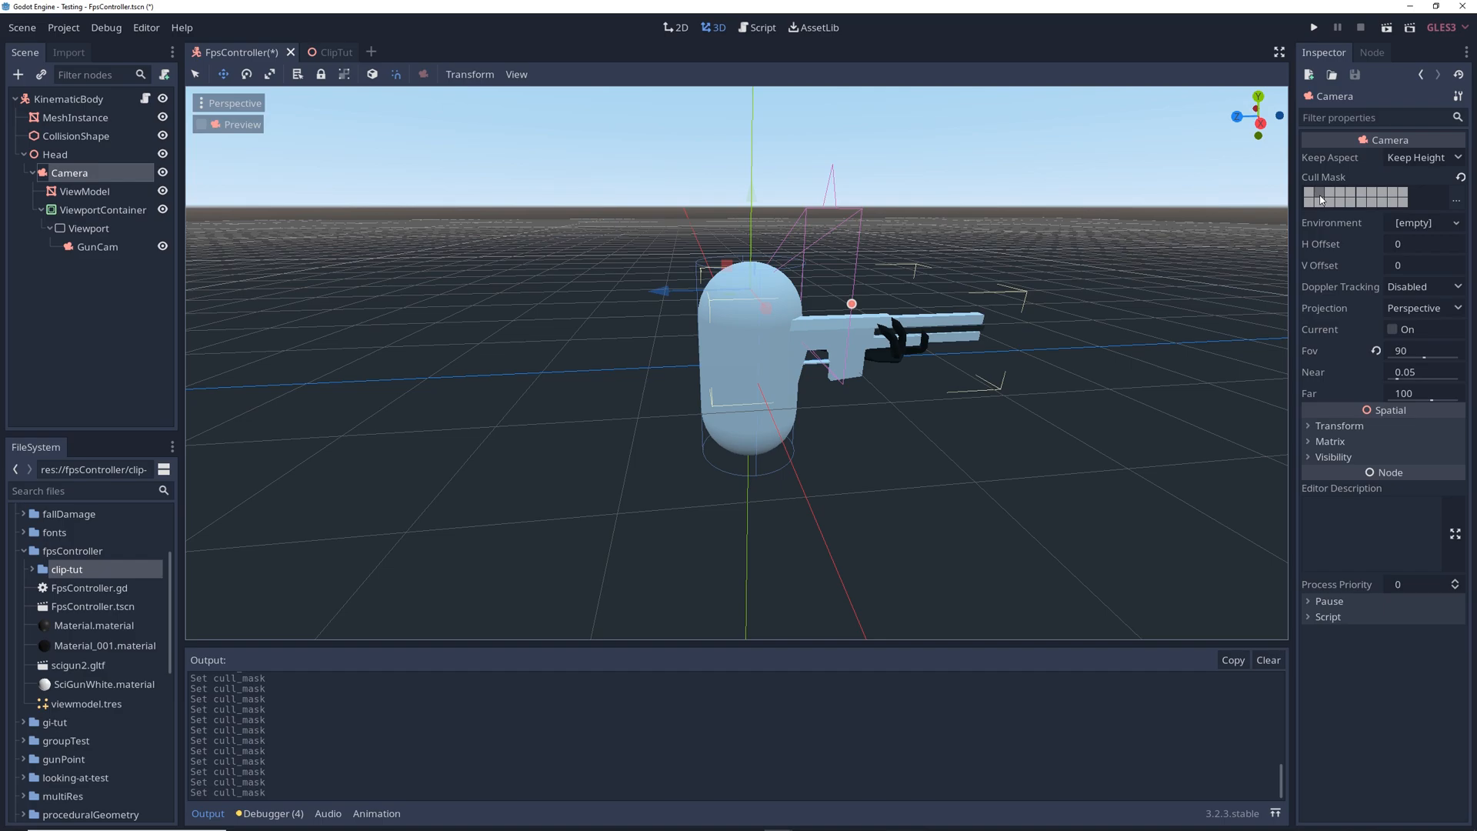
click(762, 28)
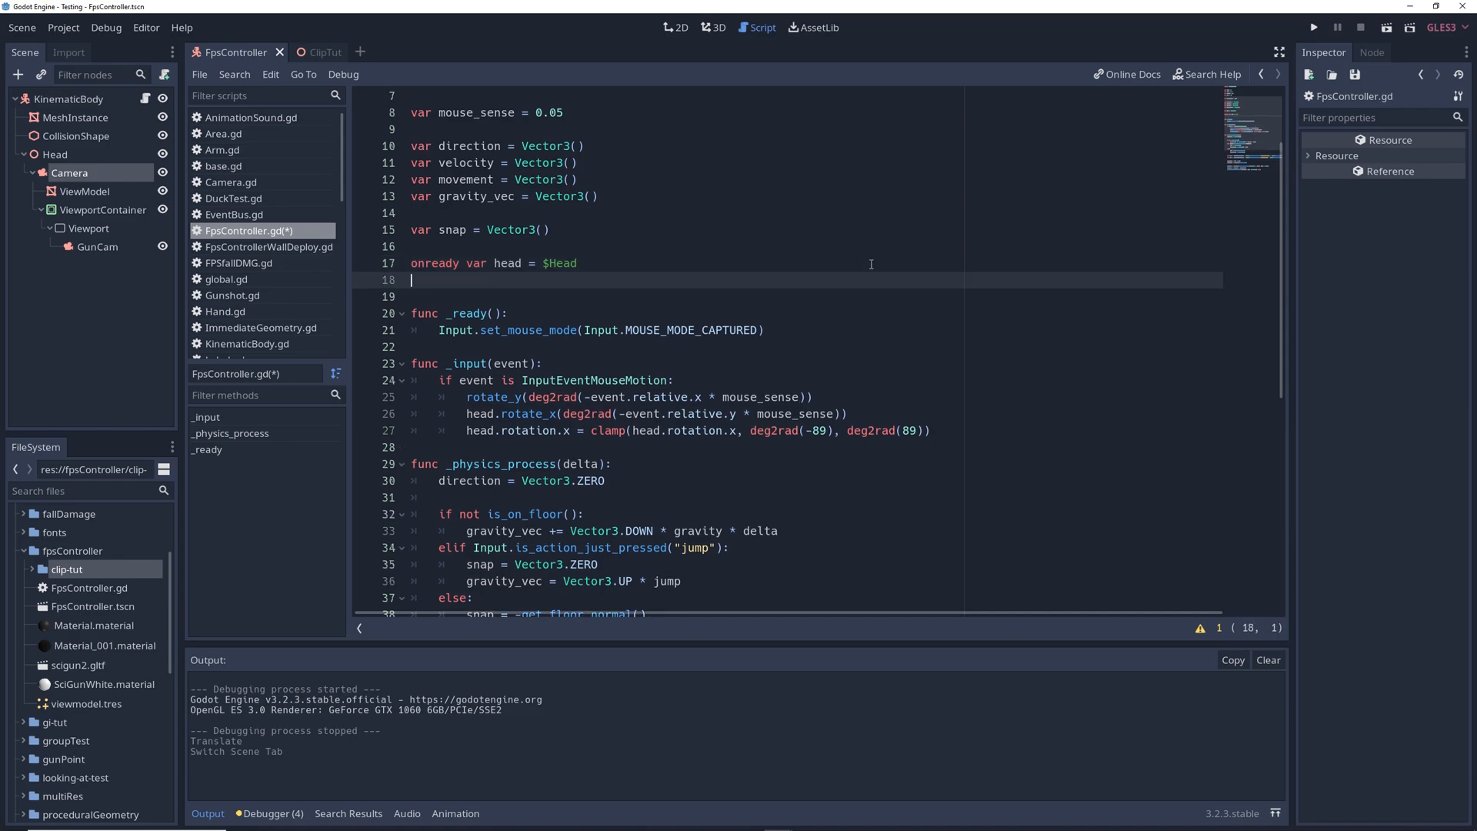
Step: Write onready vars for camera and guncam and a _process copying camera.global_transform to guncam
text(onready var camera = $Head/Camera)
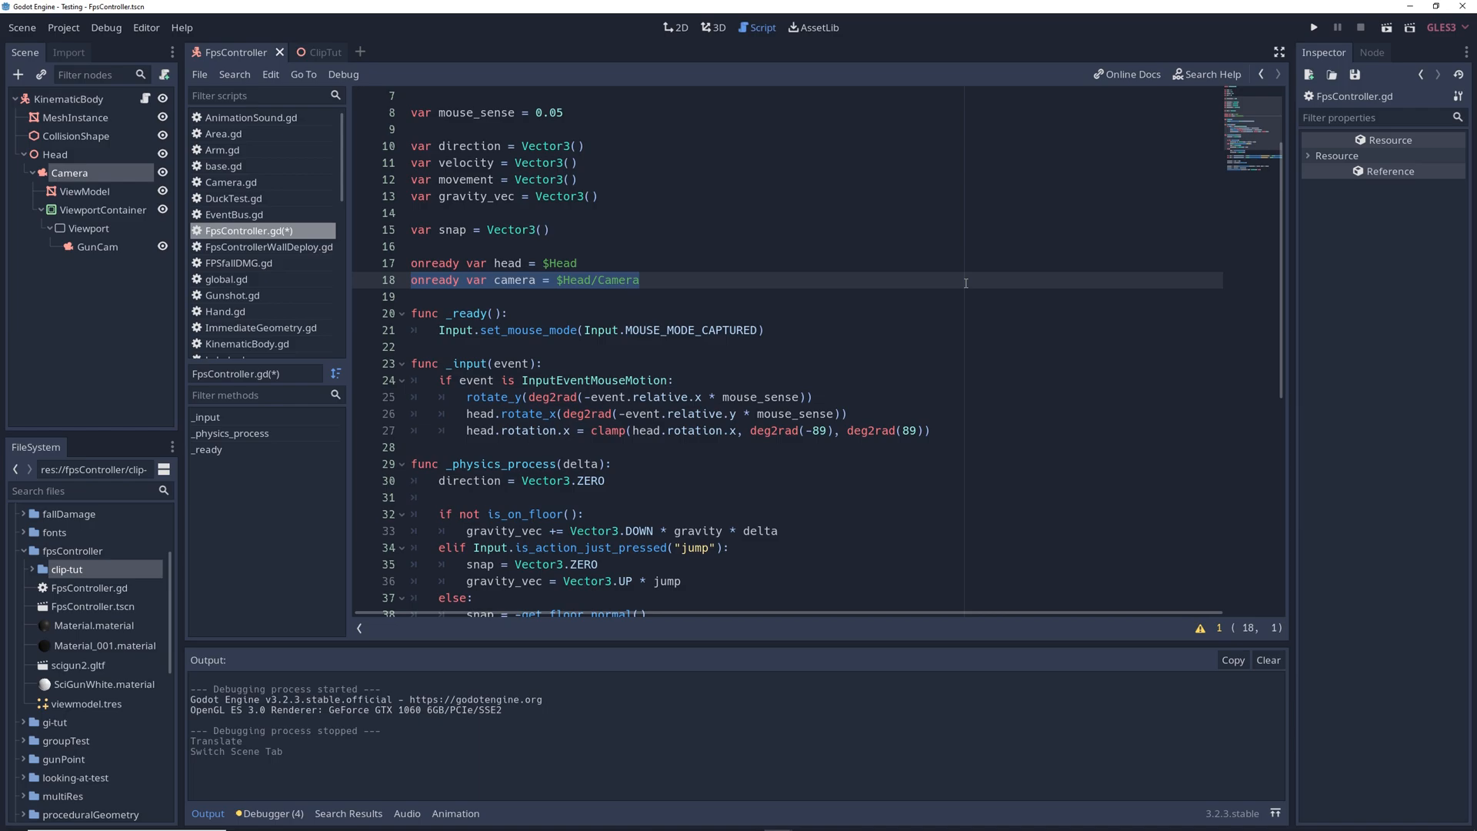
text(onready var guncam = $Head/Camera/ViewportContainer/Viewport/GunCam)
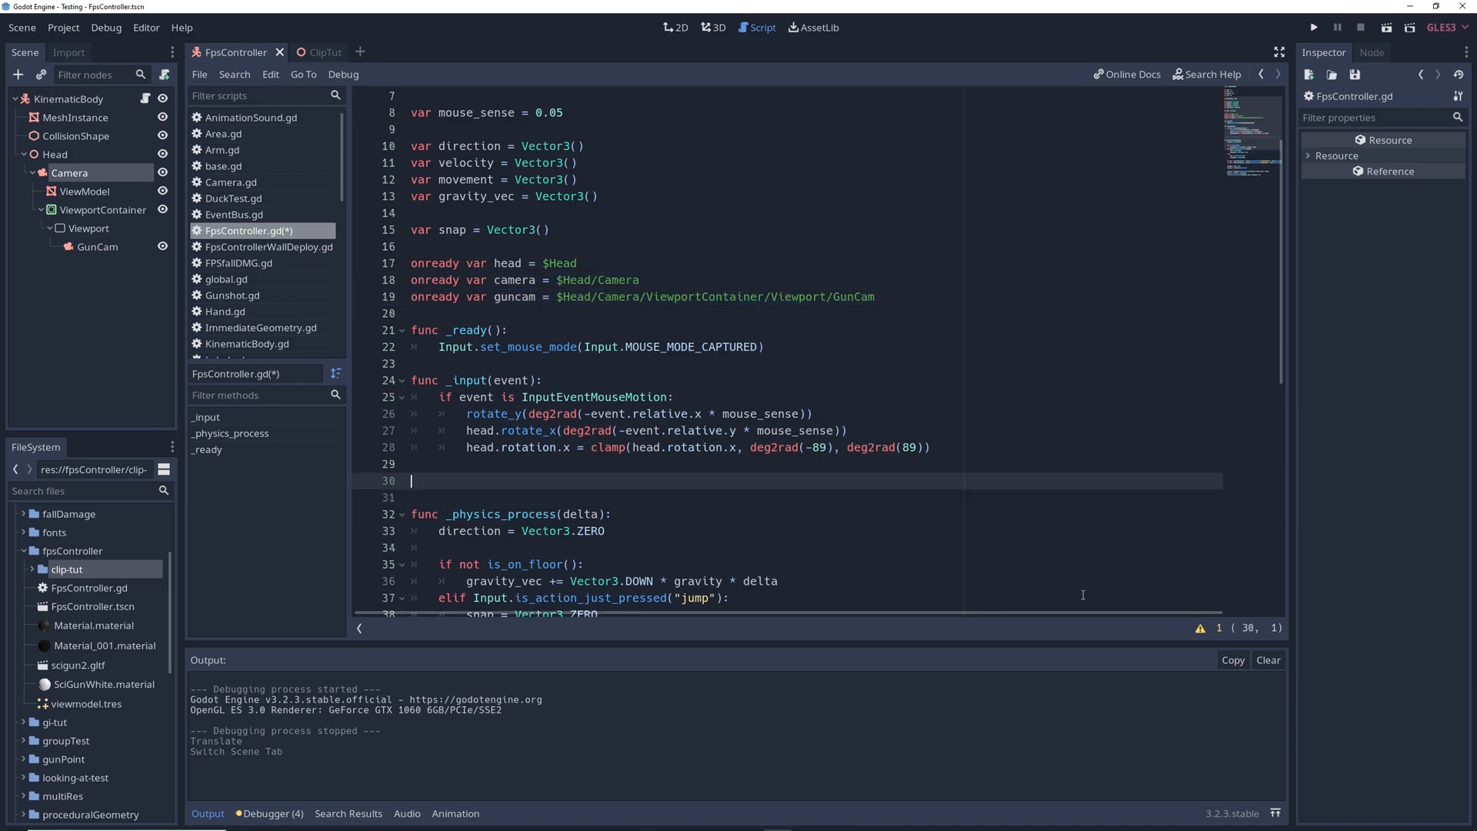
text(func _process(delta):)
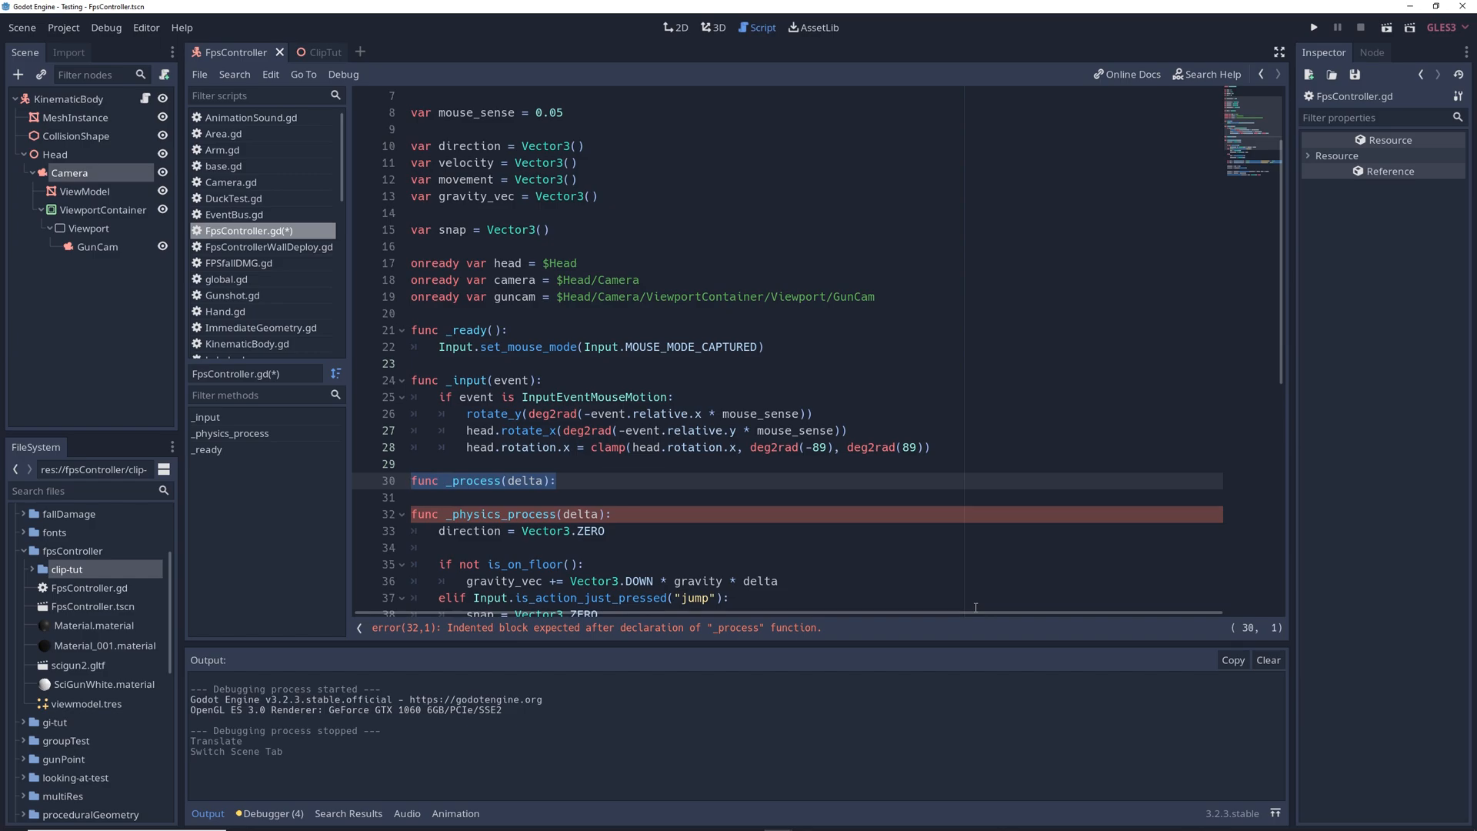
text(guncam.global_transform = camera.global_transform)
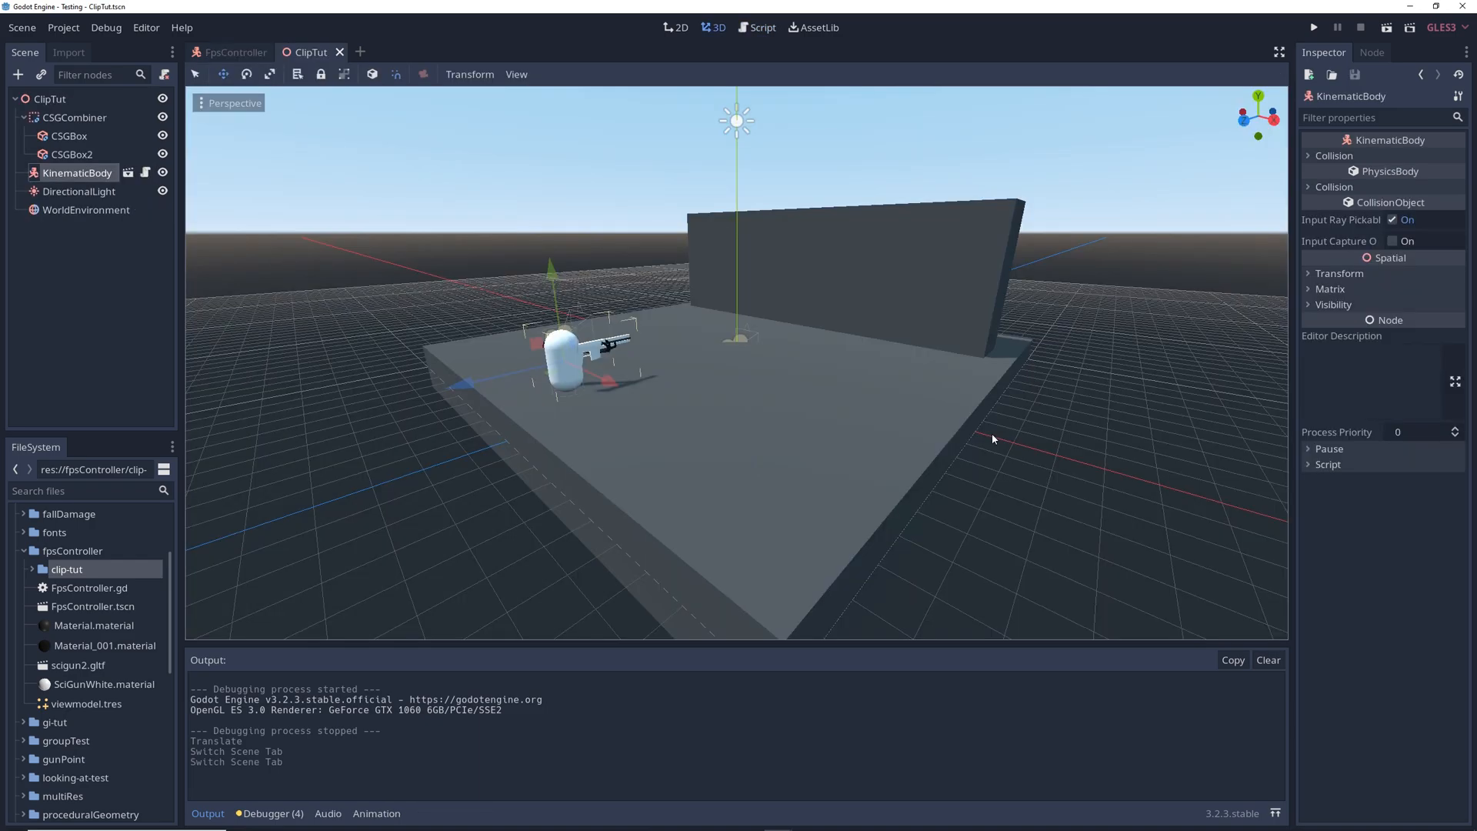
mouse_move(992, 434)
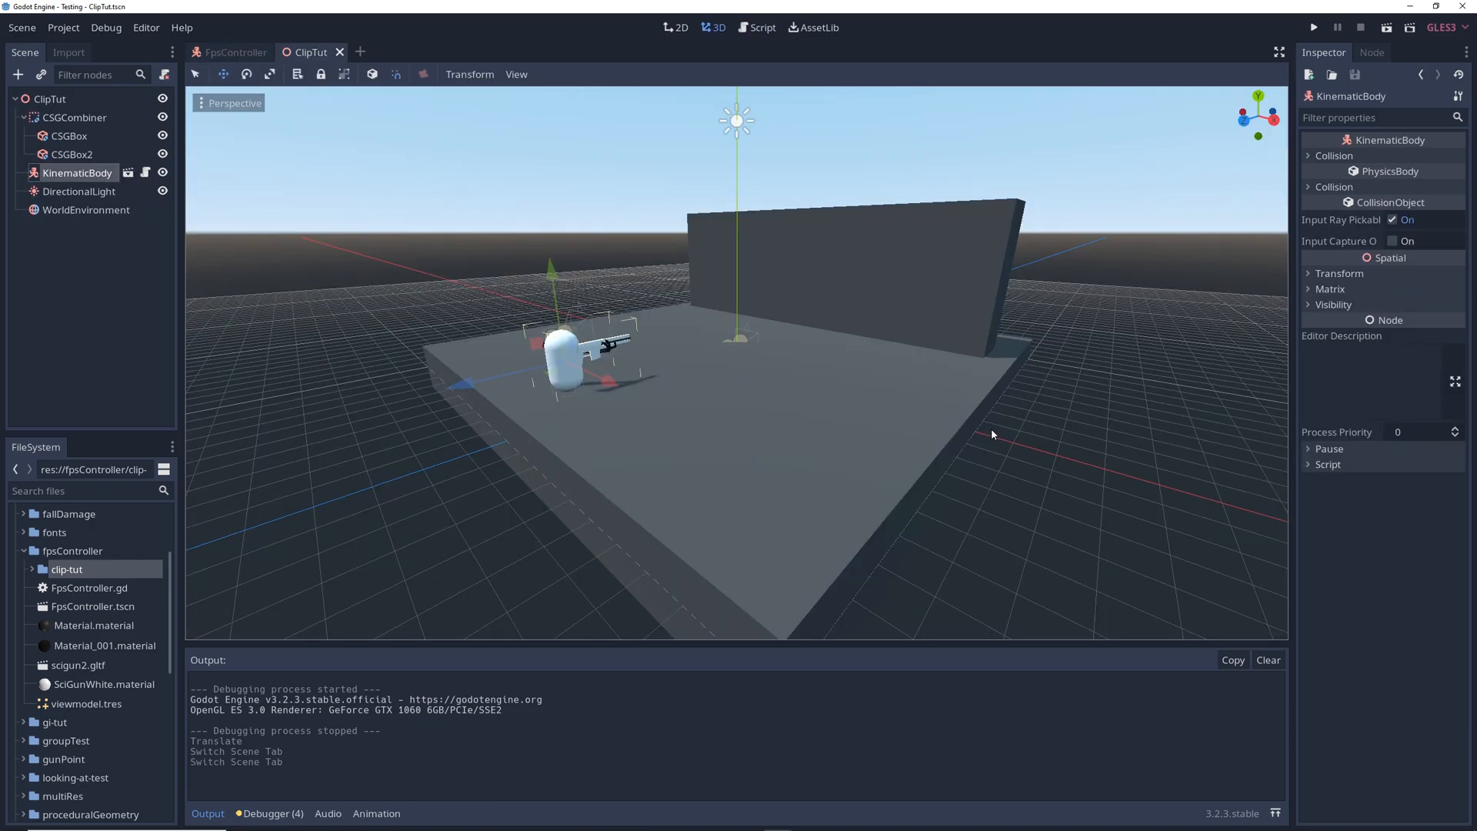
Step: Add another layer to the DirectionalLight in ClipTut and nudge GunCam's Fov value
click(79, 191)
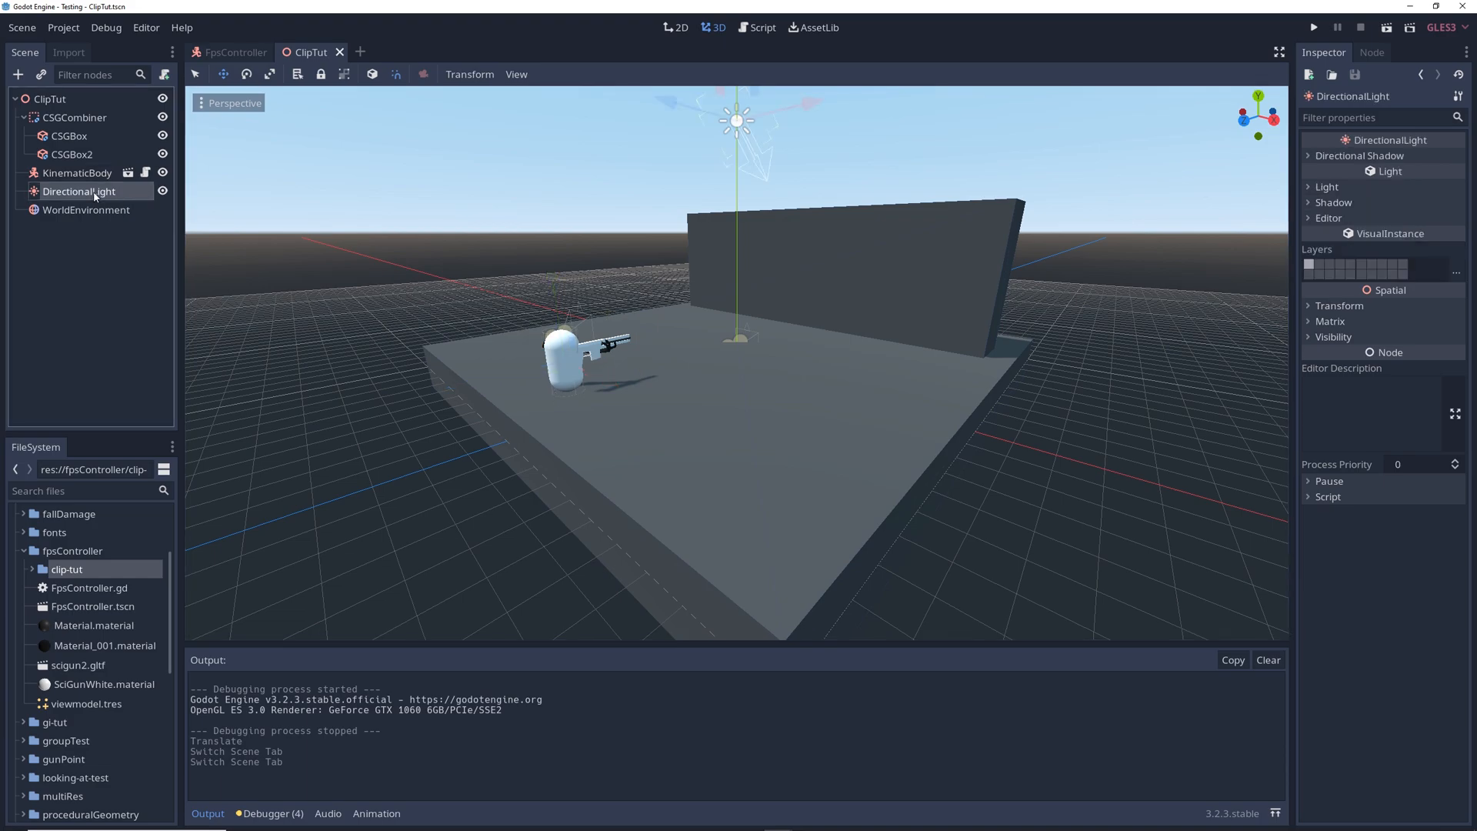
click(1319, 266)
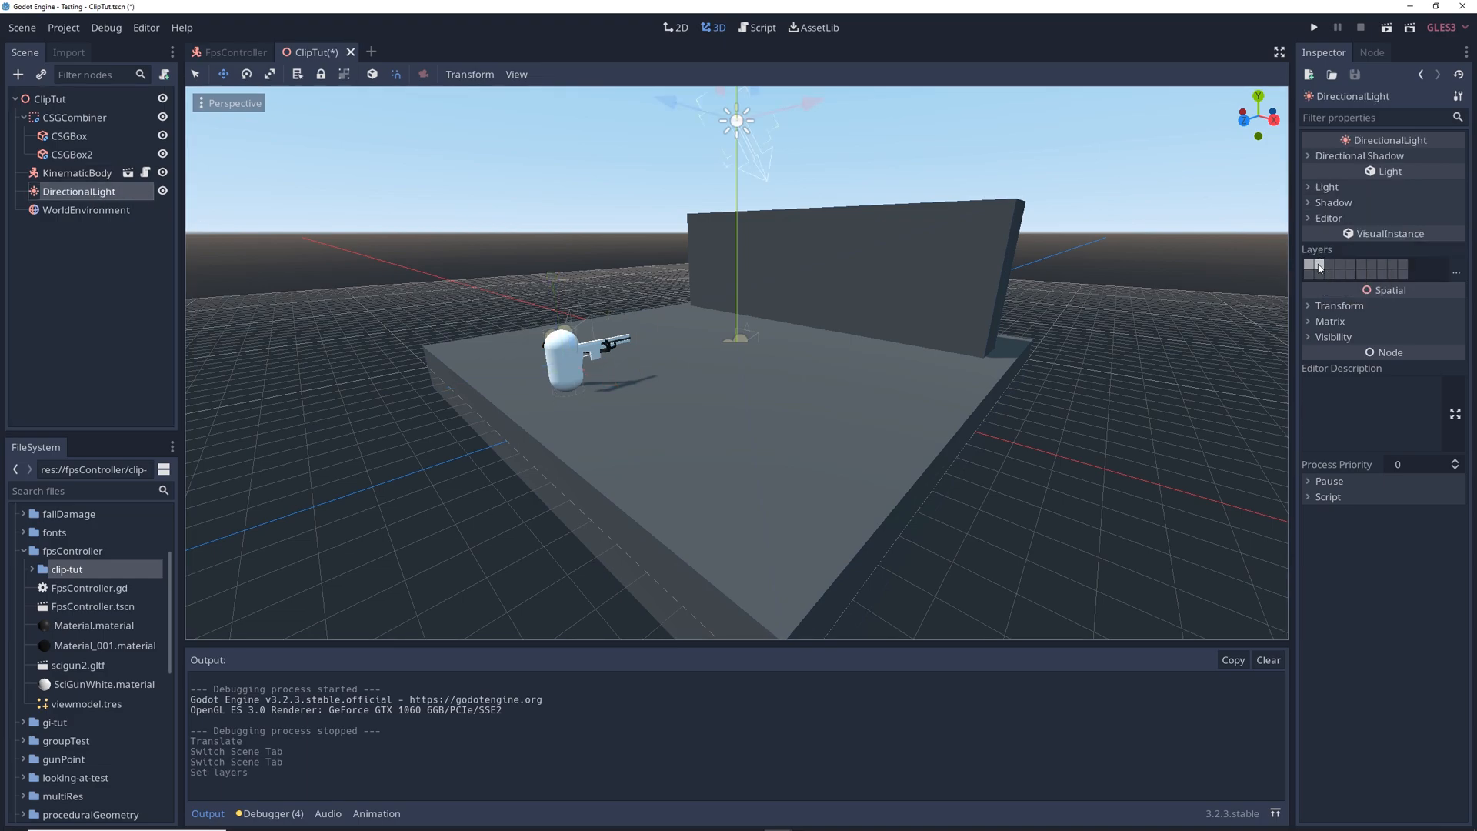
click(1311, 26)
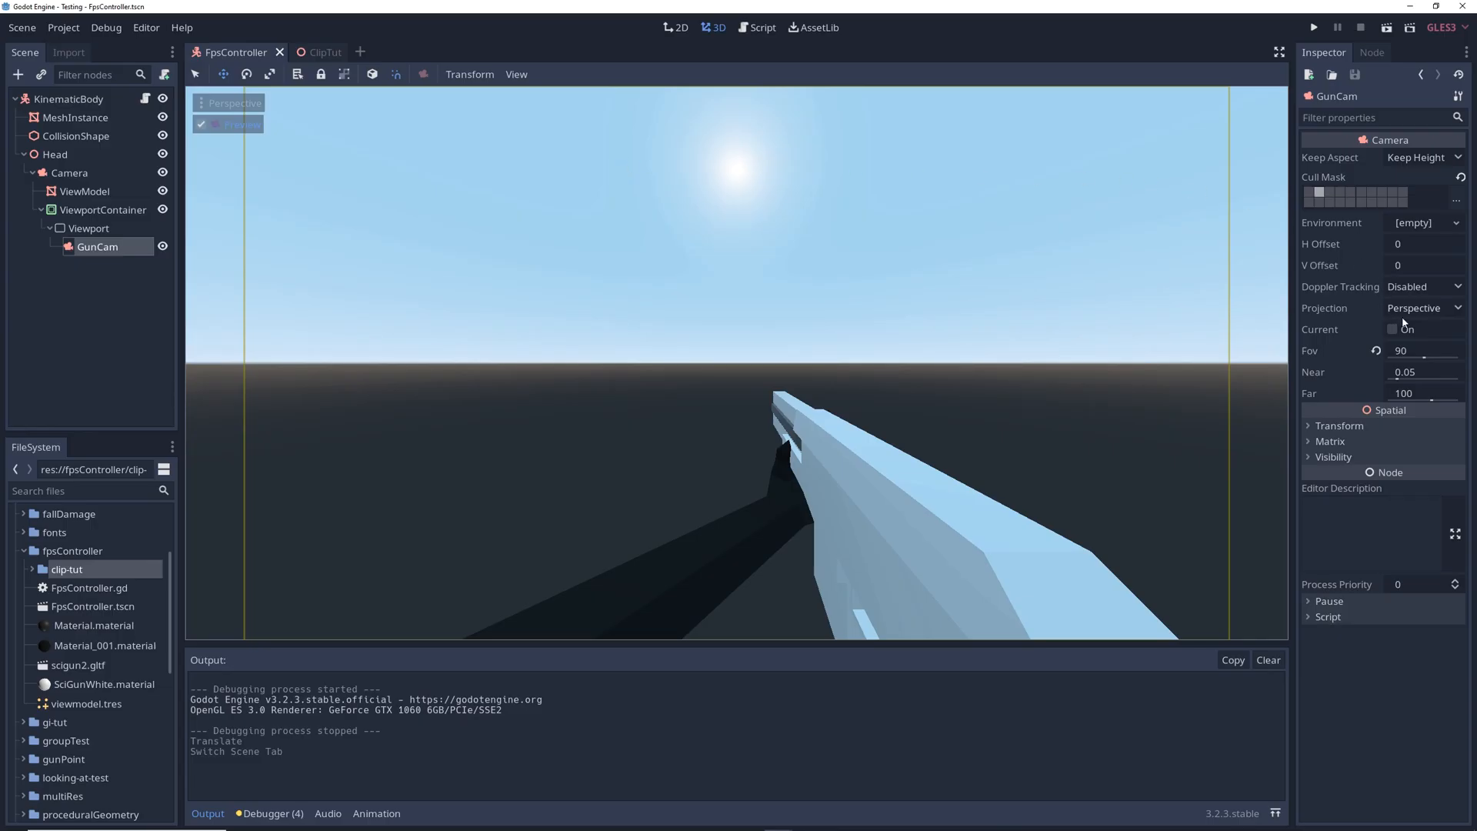
drag(1425, 355, 1434, 358)
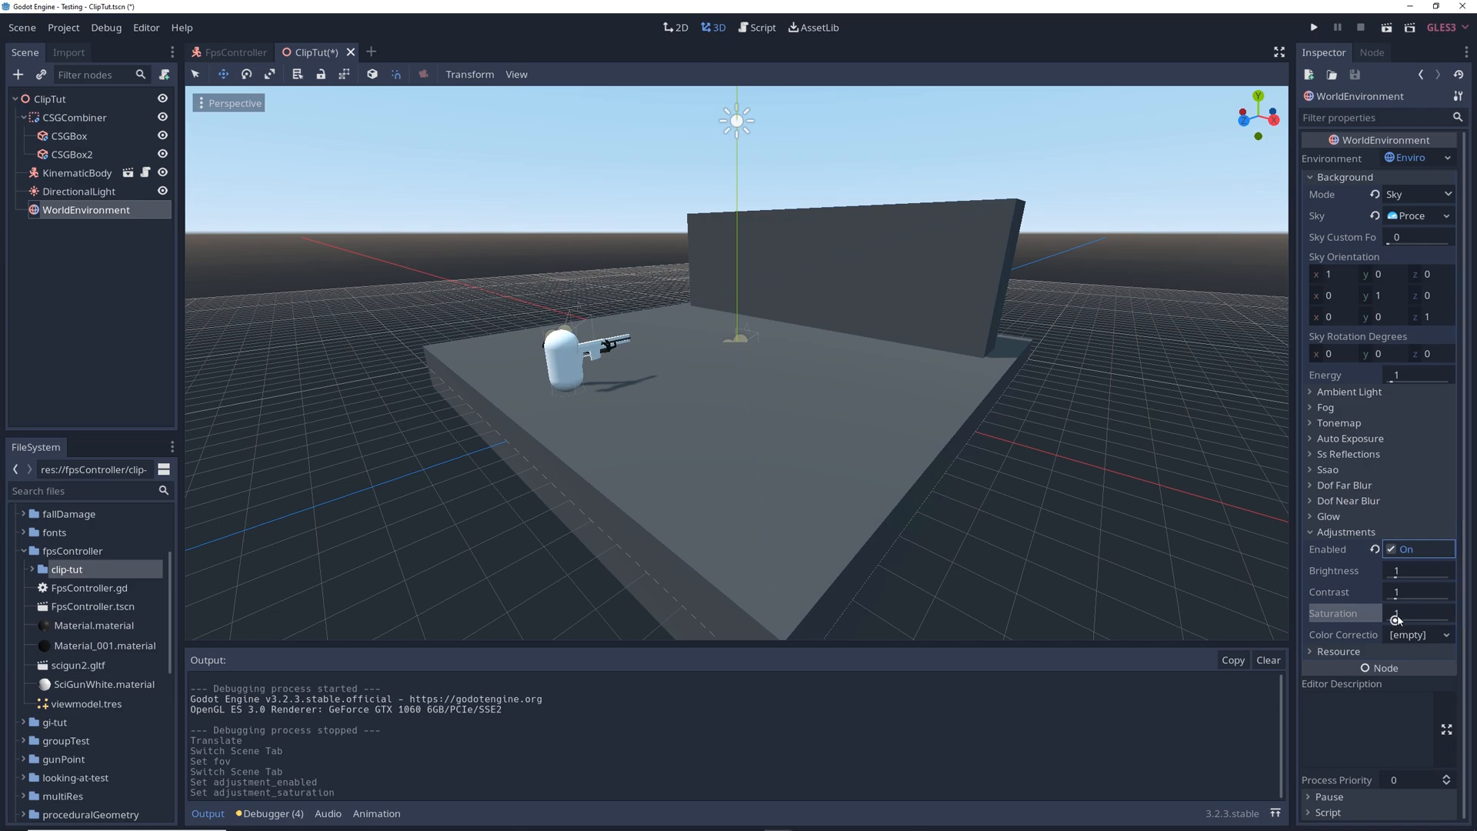
Step: Raise the WorldEnvironment saturation to 8 and run the scene to test
drag(1413, 612, 1432, 612)
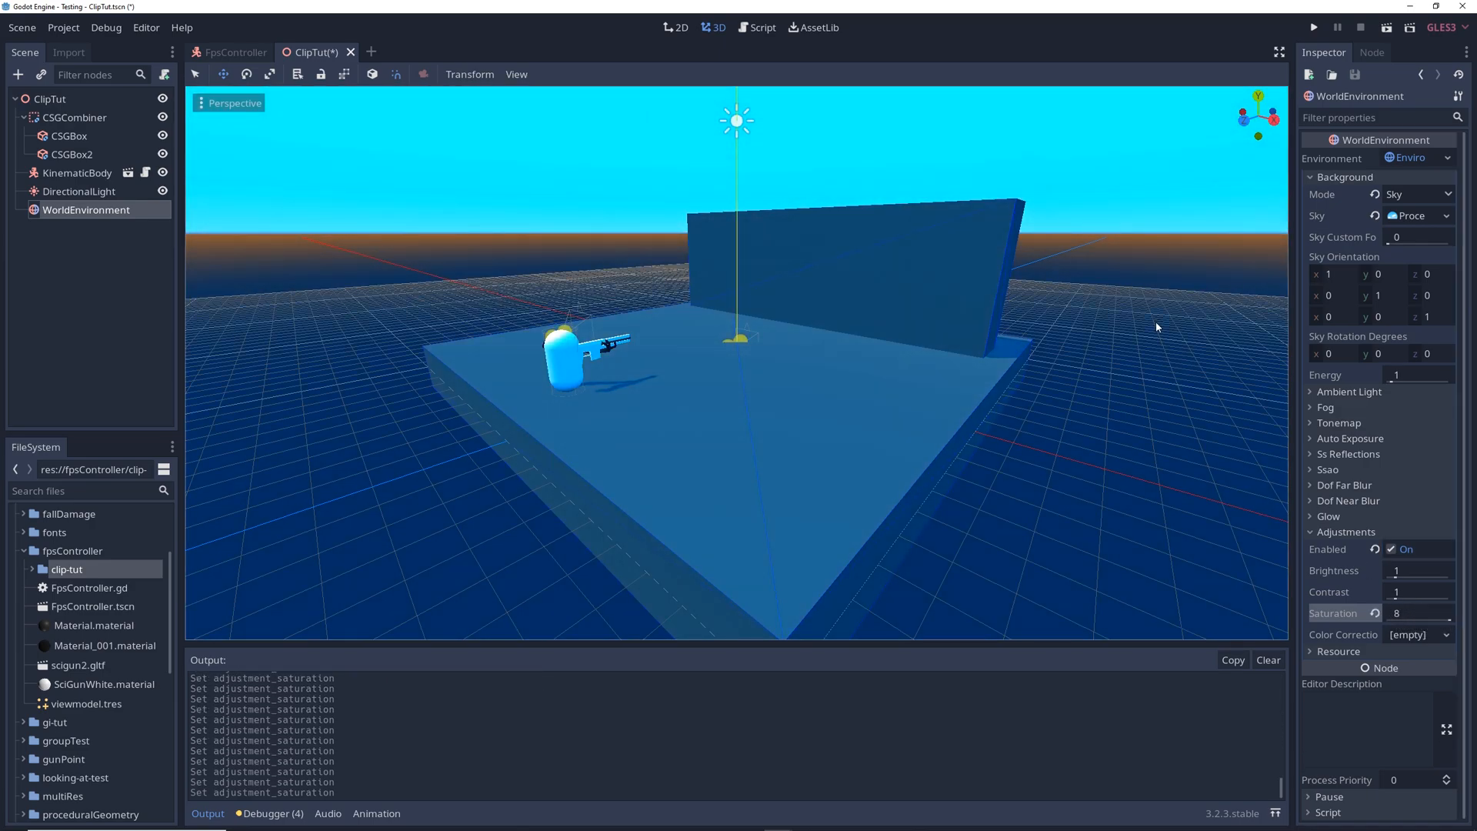
click(1313, 27)
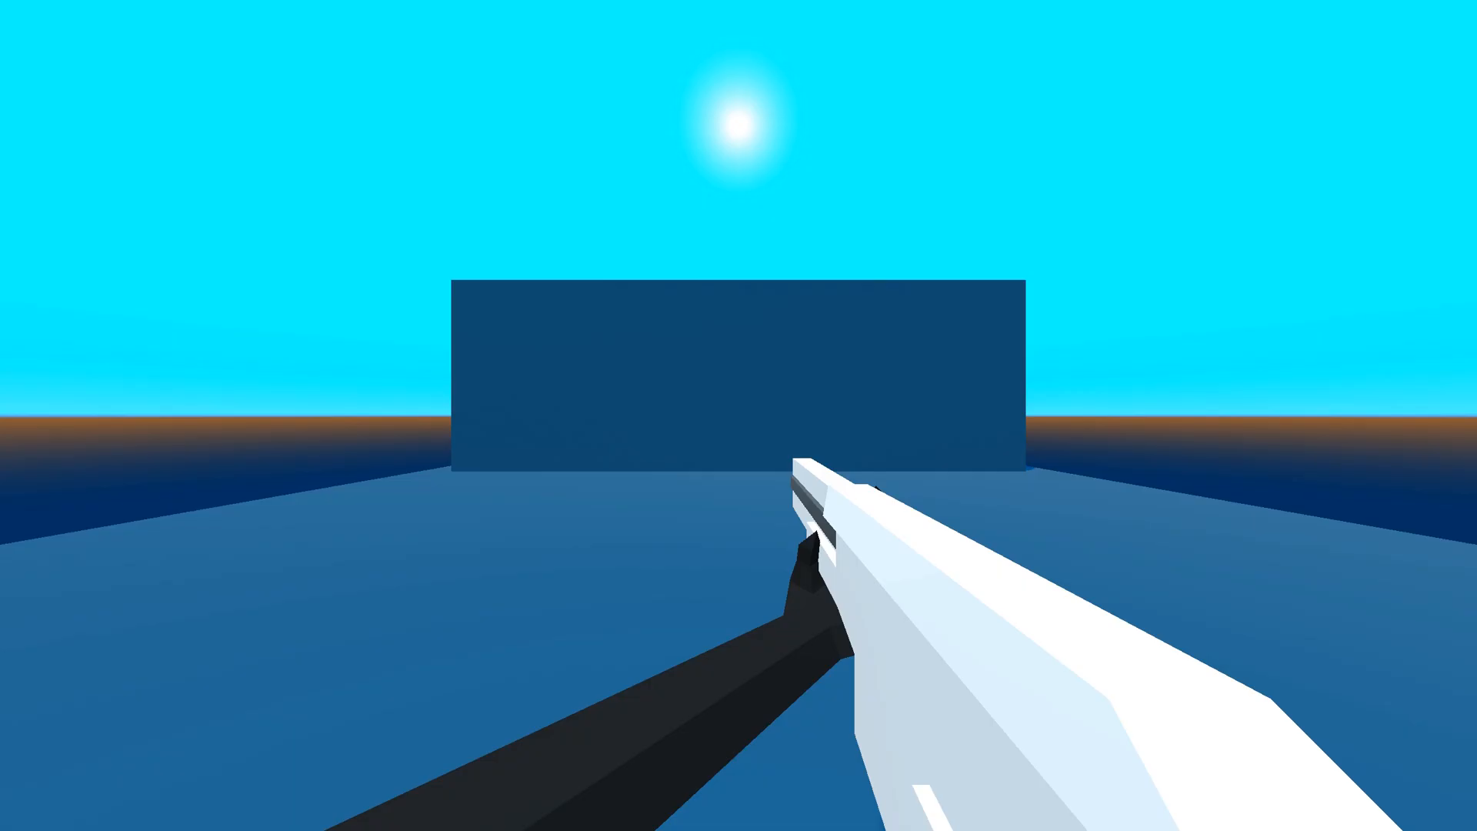